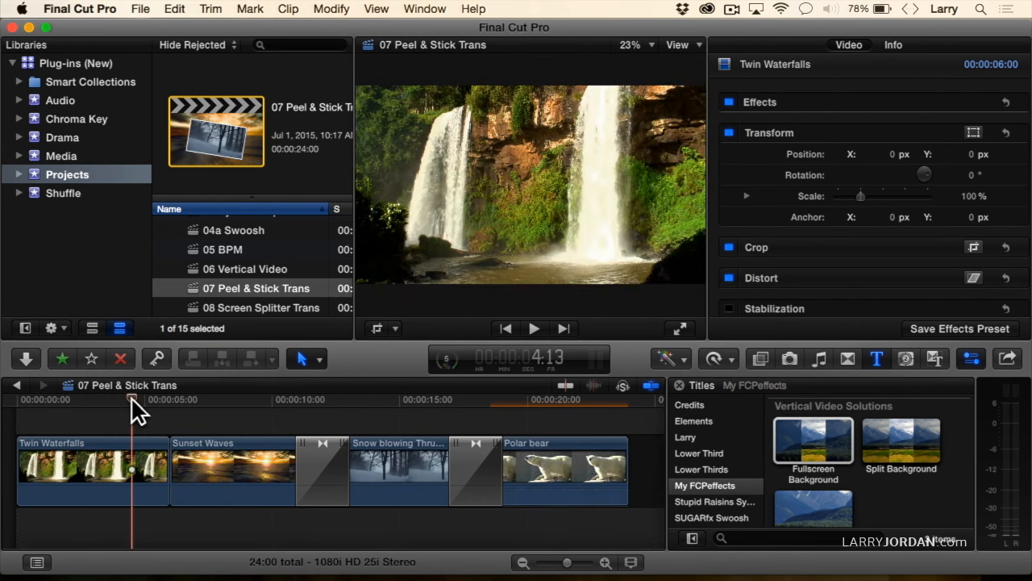
Step: Switch the browser from the Titles collection to the Transitions collection
{"action": "left_click", "coordinate": [534, 329]}
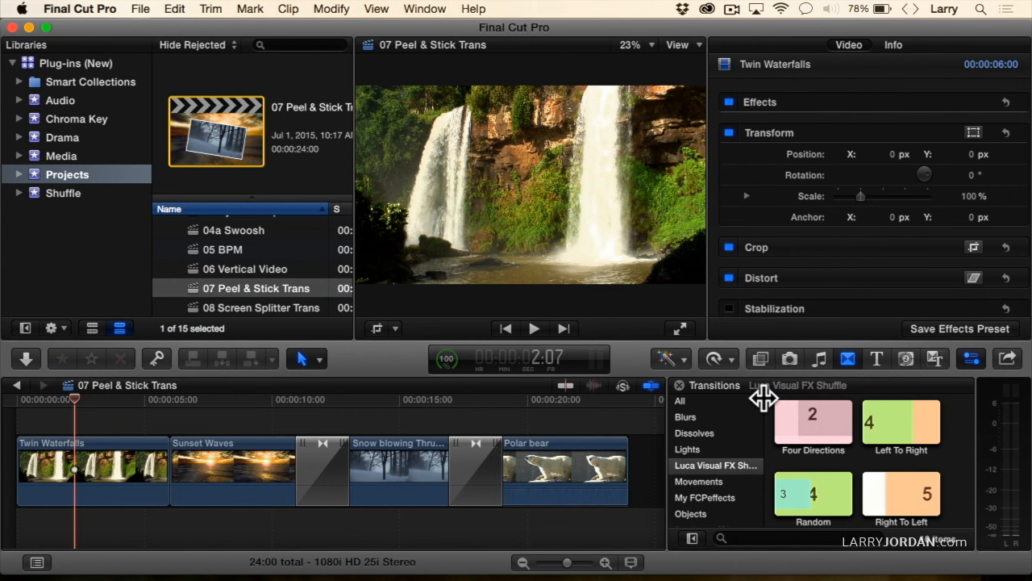
{"action": "mouse_move", "coordinate": [718, 497]}
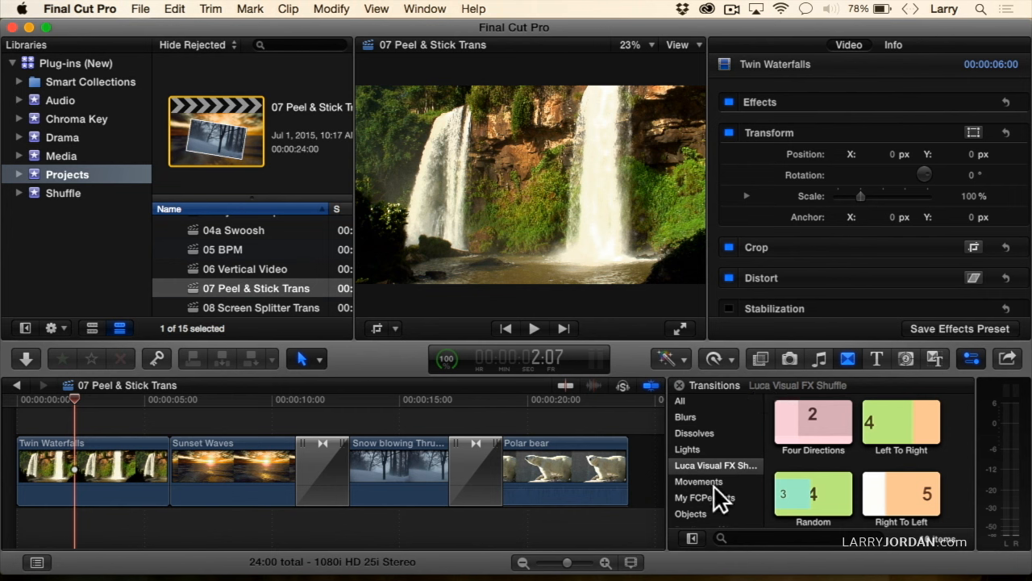
Step: Show the My FCPeffects Peel and Stick transitions and add one between Twin Waterfalls and Sunset Waves
{"action": "scroll", "scroll_direction": "down", "scroll_amount": 3}
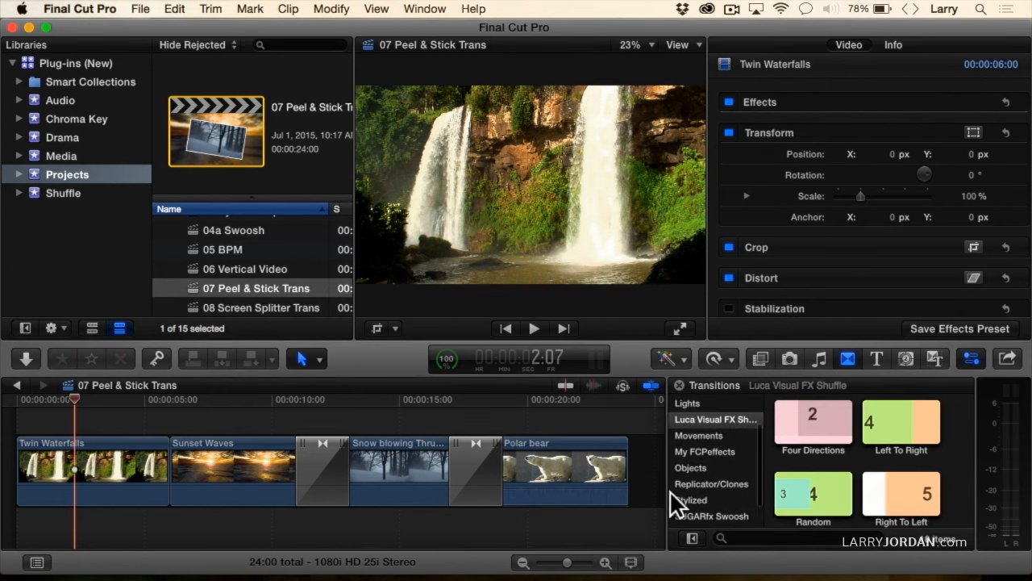
{"action": "left_click", "coordinate": [705, 452]}
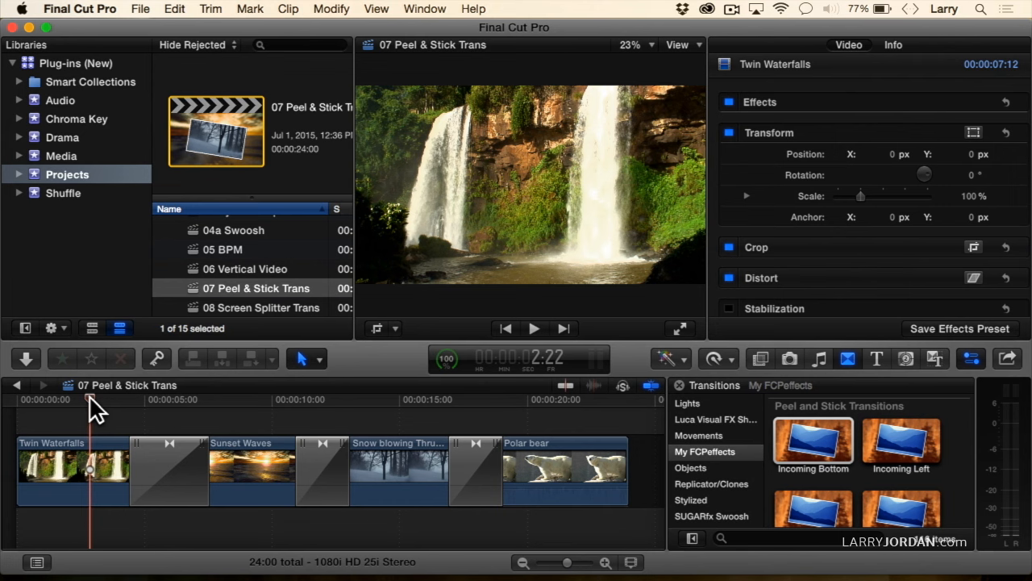
Step: Select the Incoming Bottom transition between Twin Waterfalls and Sunset Waves to show its settings in the Inspector
{"action": "left_click", "coordinate": [534, 329]}
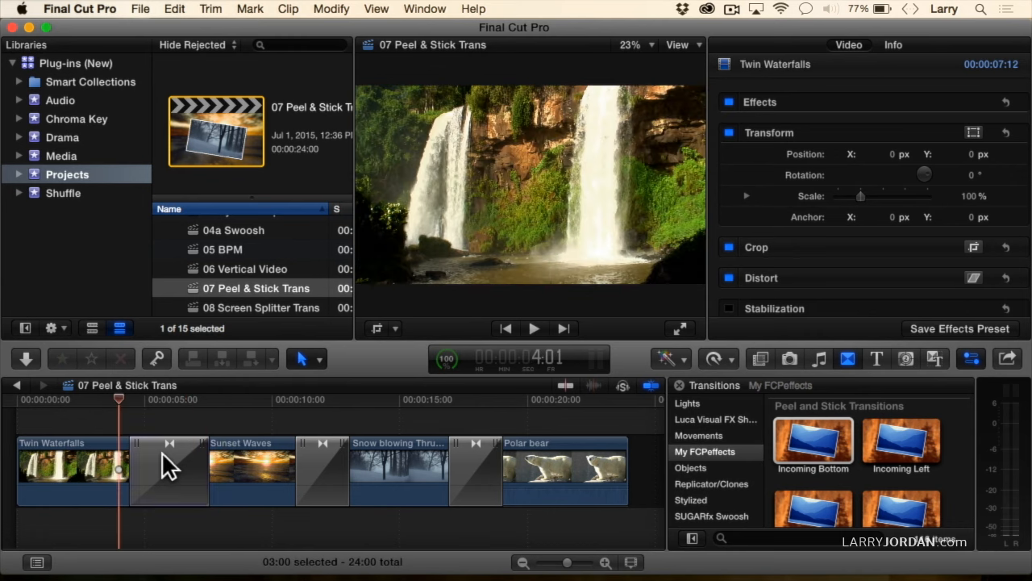
{"action": "left_click", "coordinate": [170, 471]}
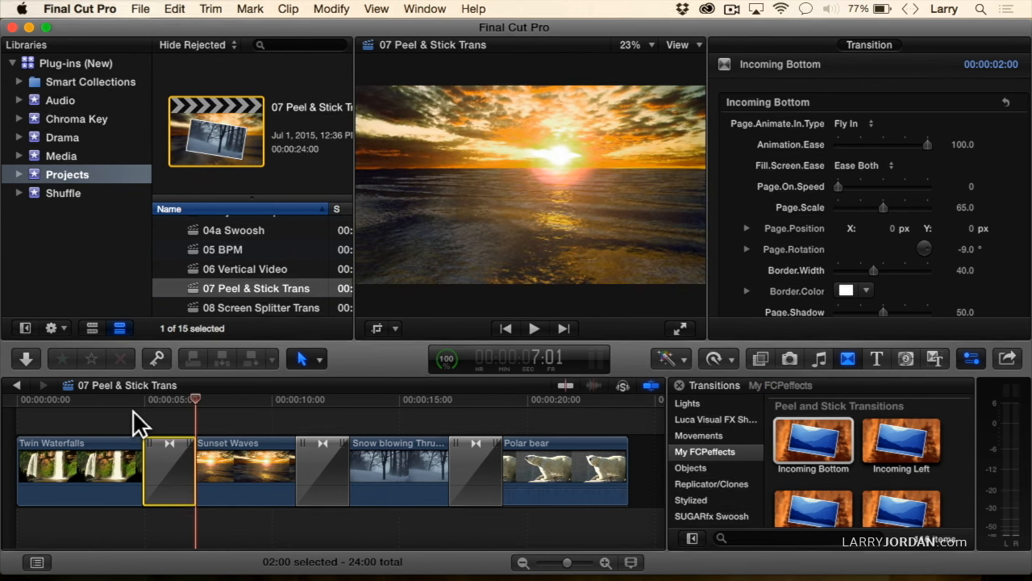
{"action": "left_click", "coordinate": [534, 329]}
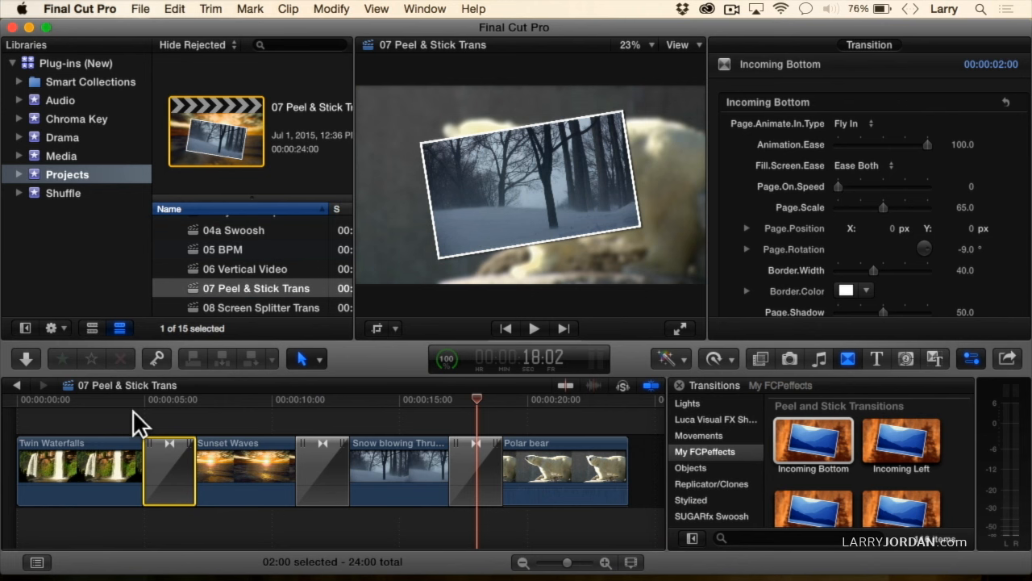
{"action": "left_click", "coordinate": [532, 327]}
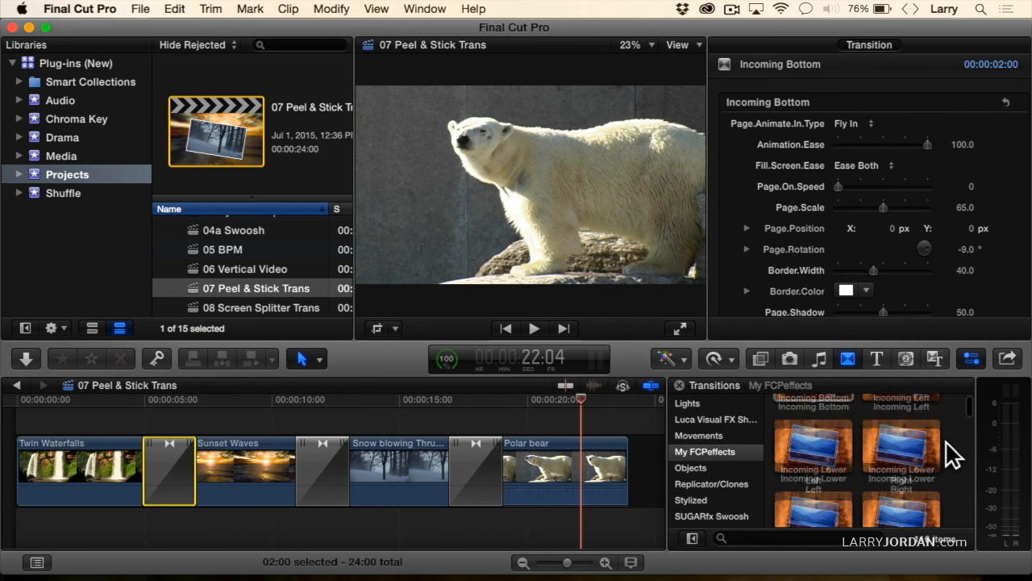
{"action": "scroll", "scroll_direction": "down", "scroll_amount": 3}
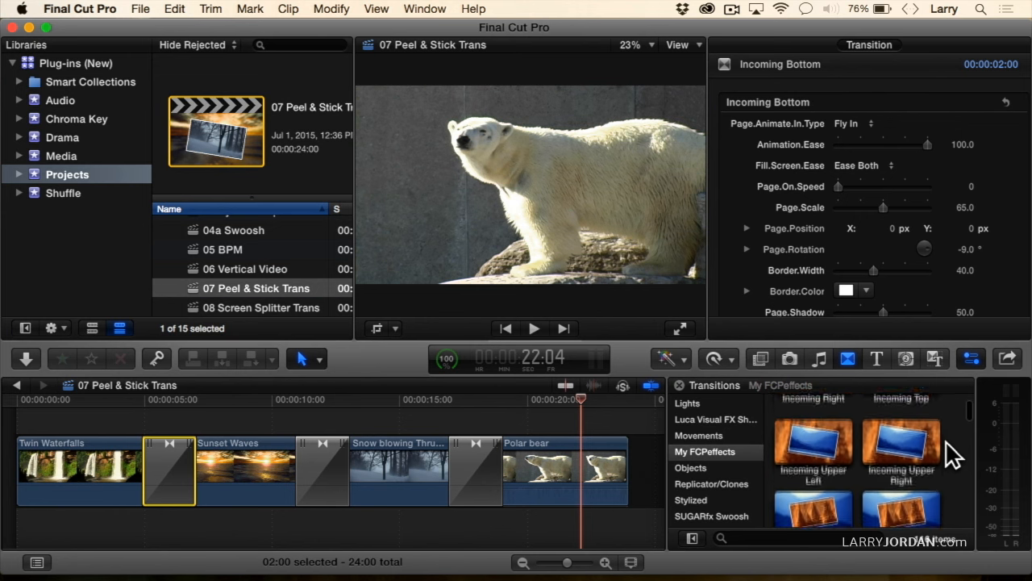
{"action": "scroll", "scroll_direction": "down", "scroll_amount": 3}
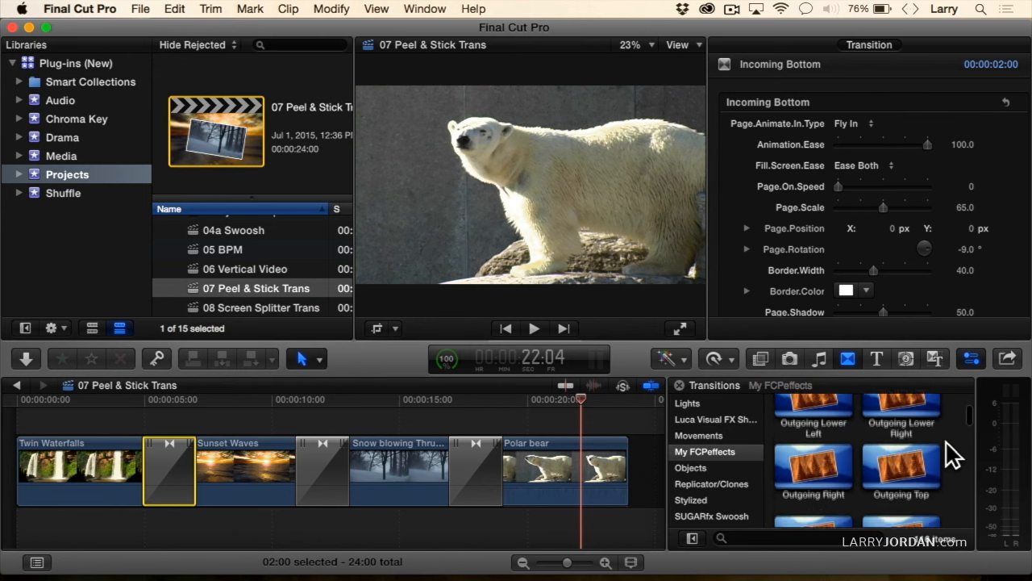
{"action": "scroll", "scroll_direction": "down", "scroll_amount": 3}
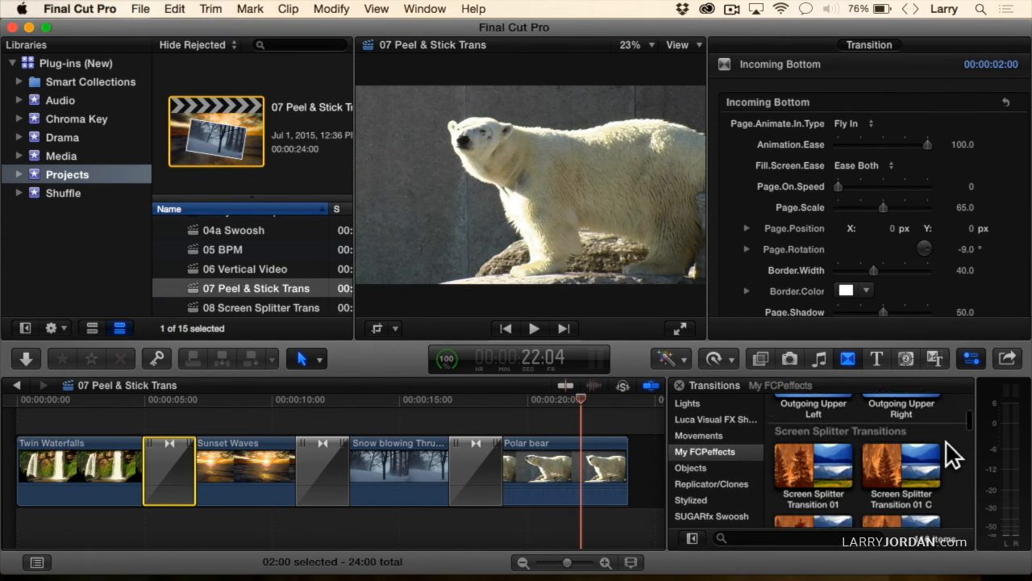